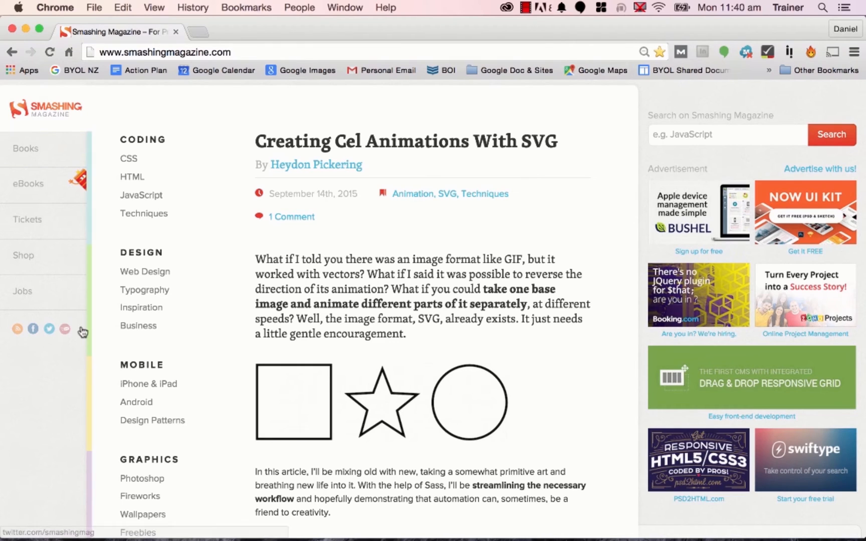
pyautogui.moveTo(370, 203)
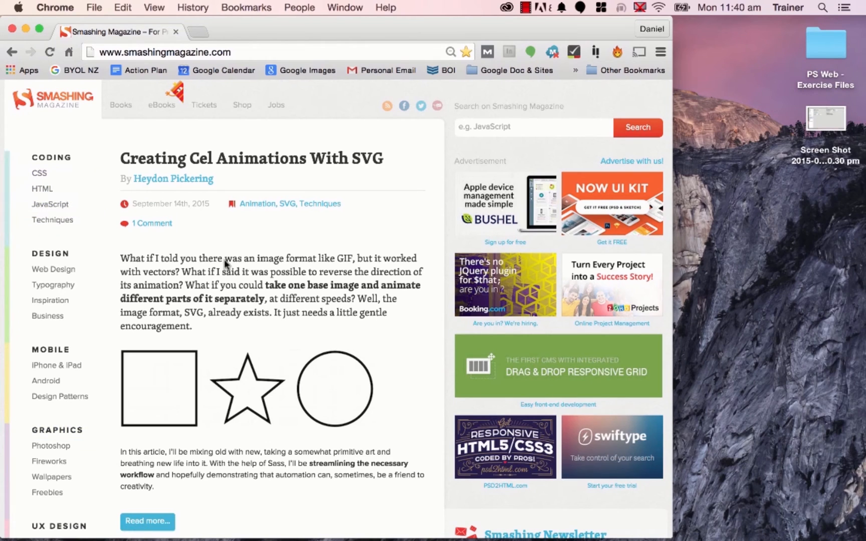
pyautogui.moveTo(673, 220)
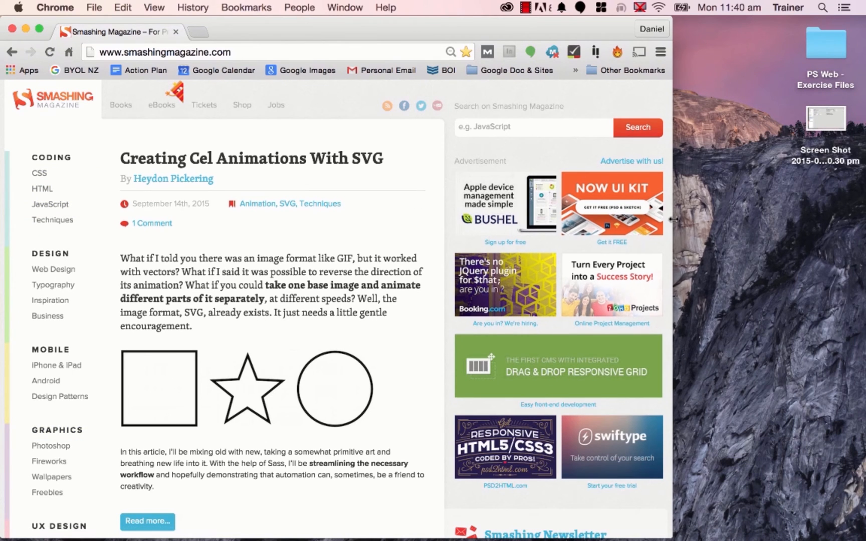